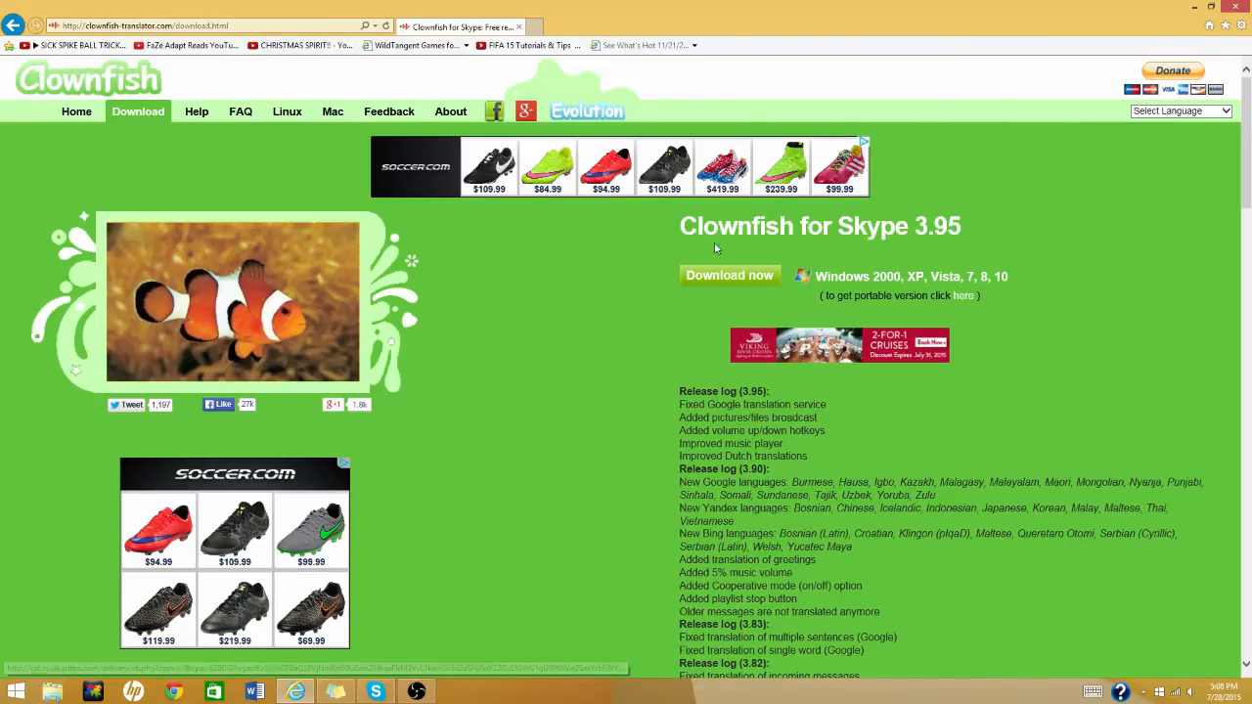
# Step: Download the Clownfish for Skype 3.95 setup file, answer the prompt, and return to the desktop
pyautogui.click(728, 274)
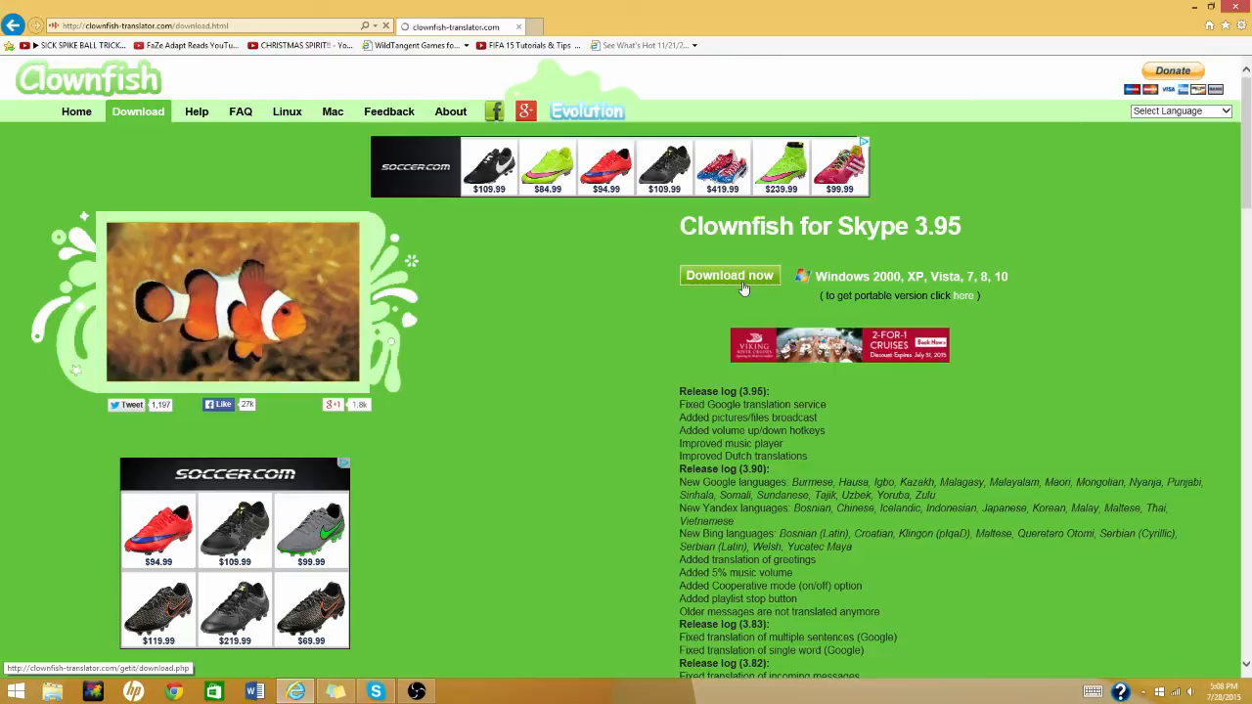
pyautogui.click(727, 274)
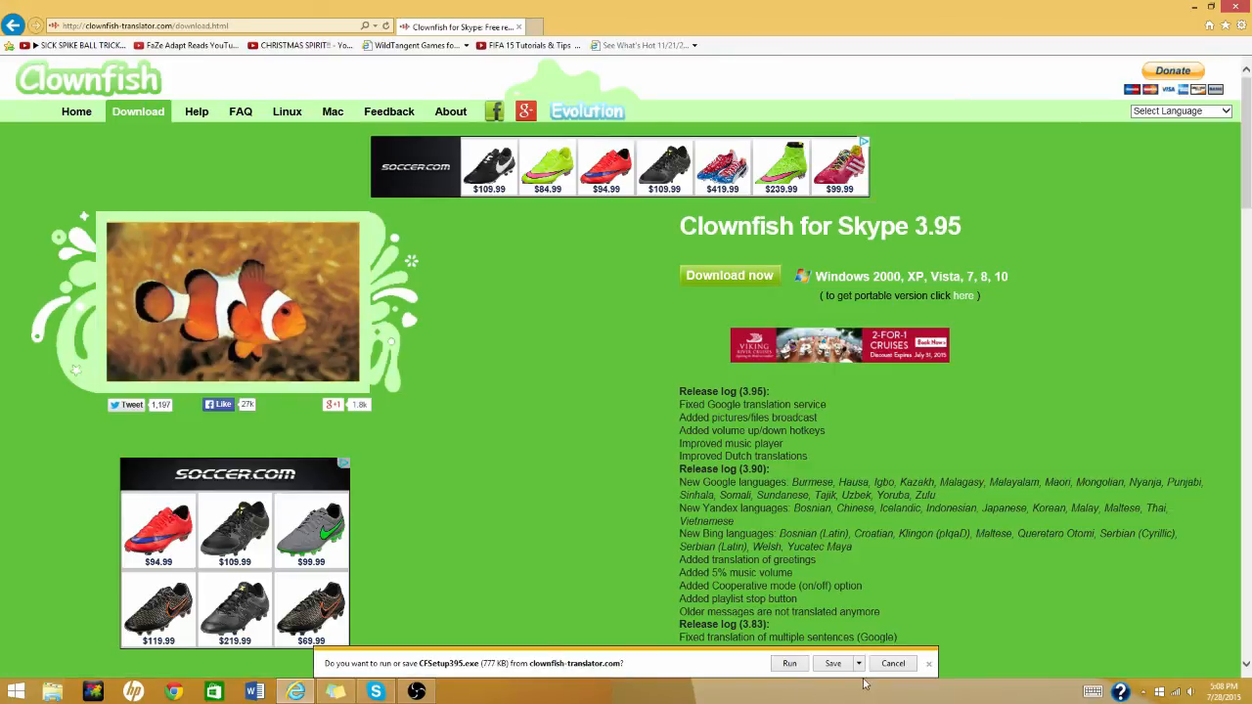
pyautogui.moveTo(923, 665)
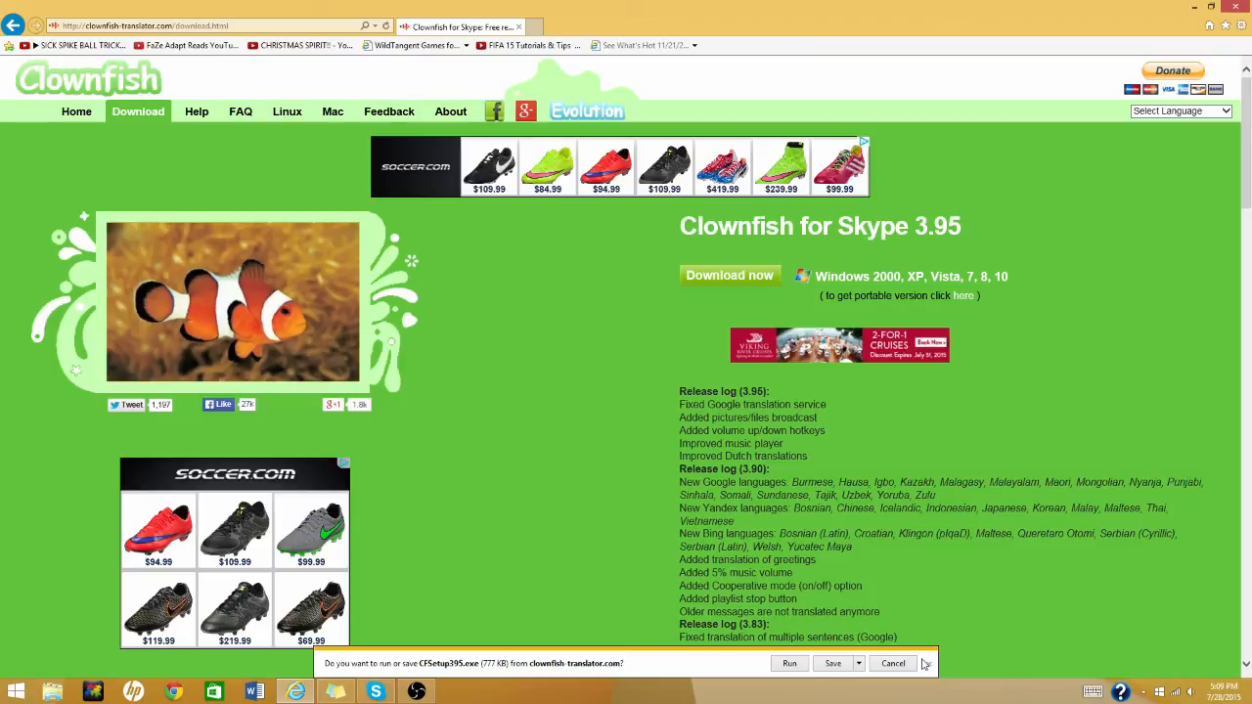
pyautogui.click(892, 663)
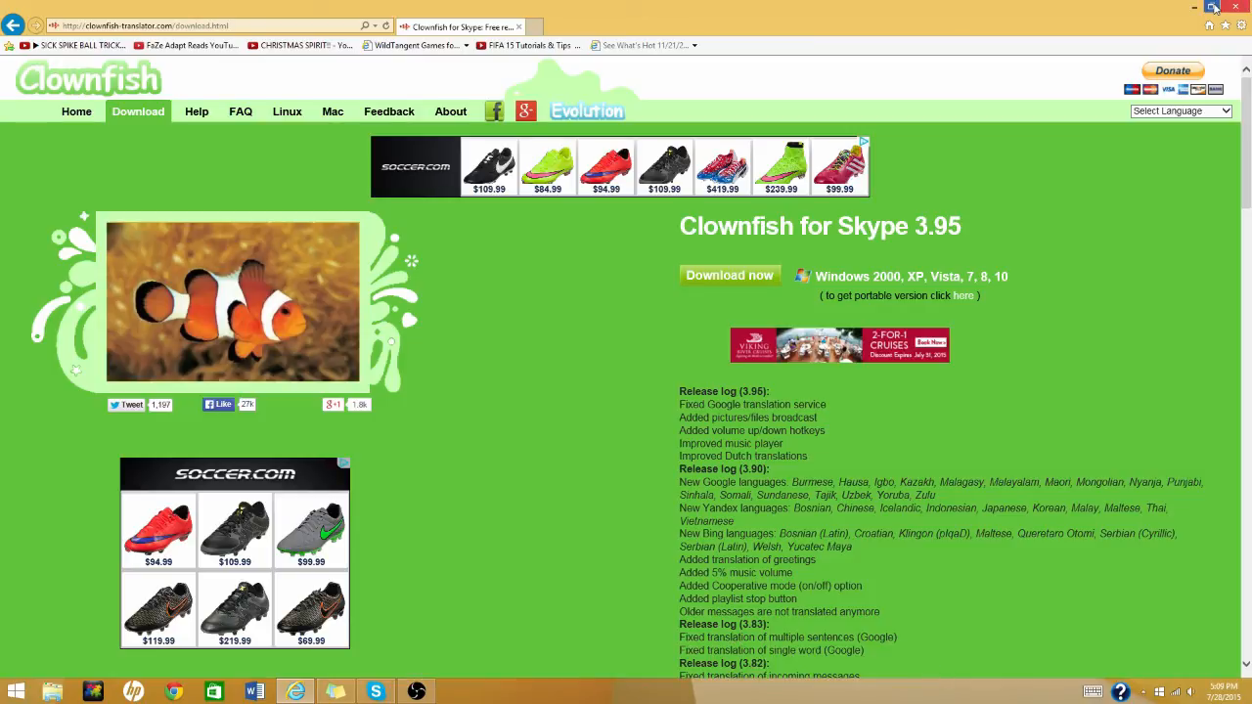
pyautogui.click(1208, 8)
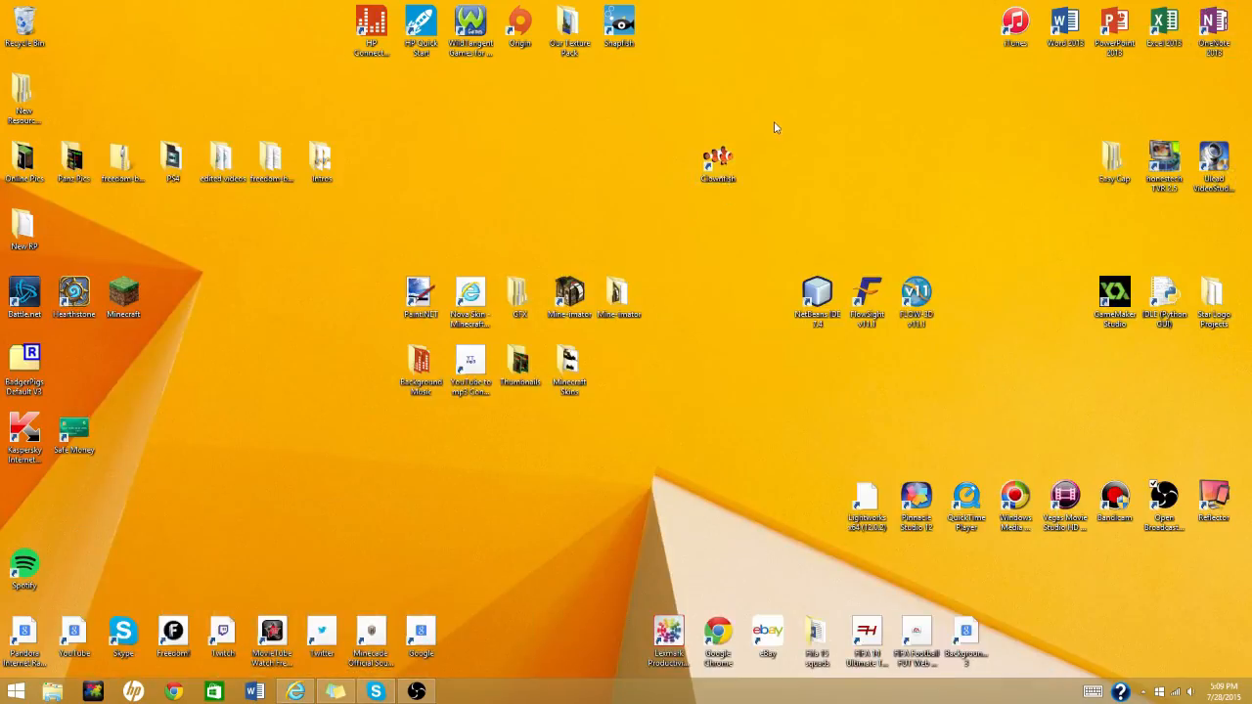
# Step: Bring up the Clownfish tray icon's options menu
pyautogui.click(718, 160)
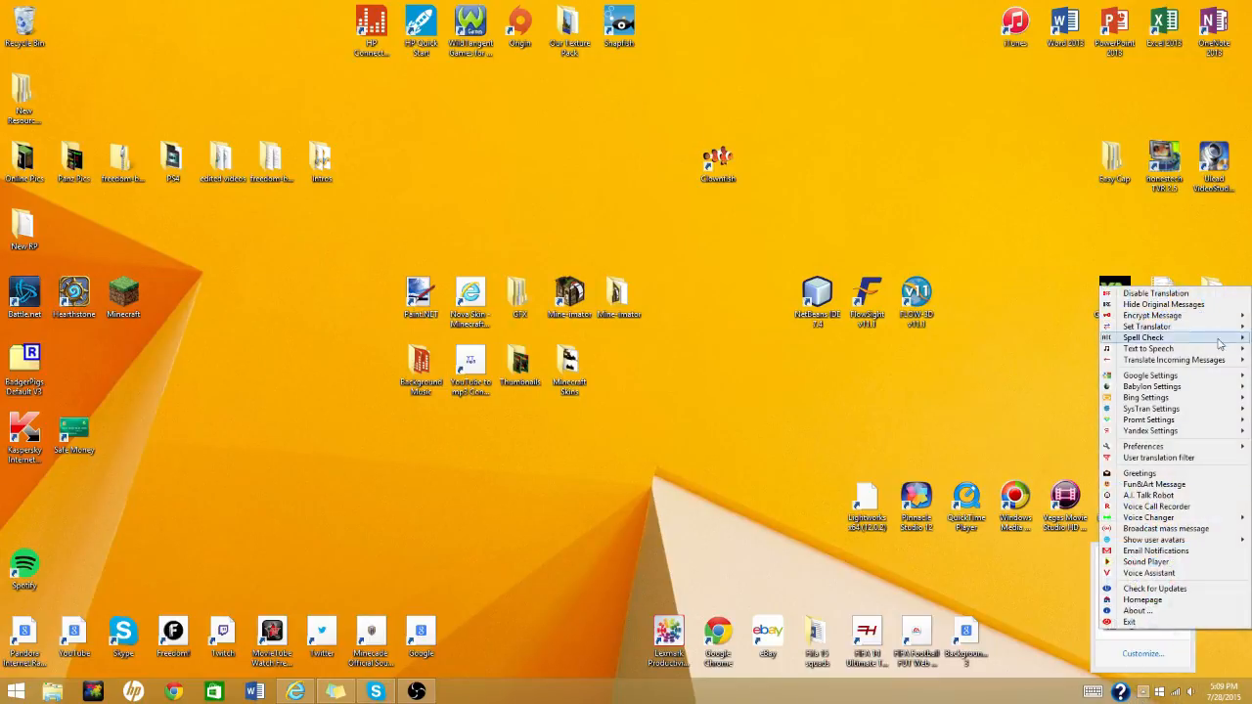
pyautogui.moveTo(1066, 356)
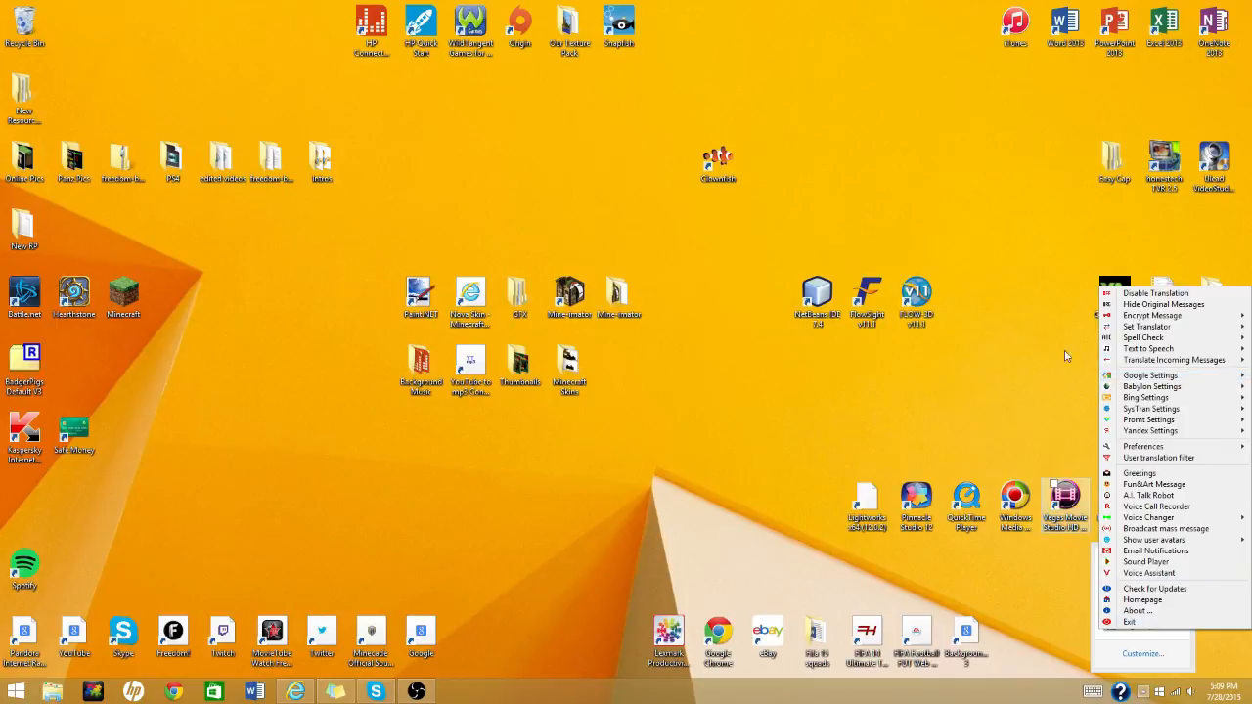
pyautogui.moveTo(1076, 237)
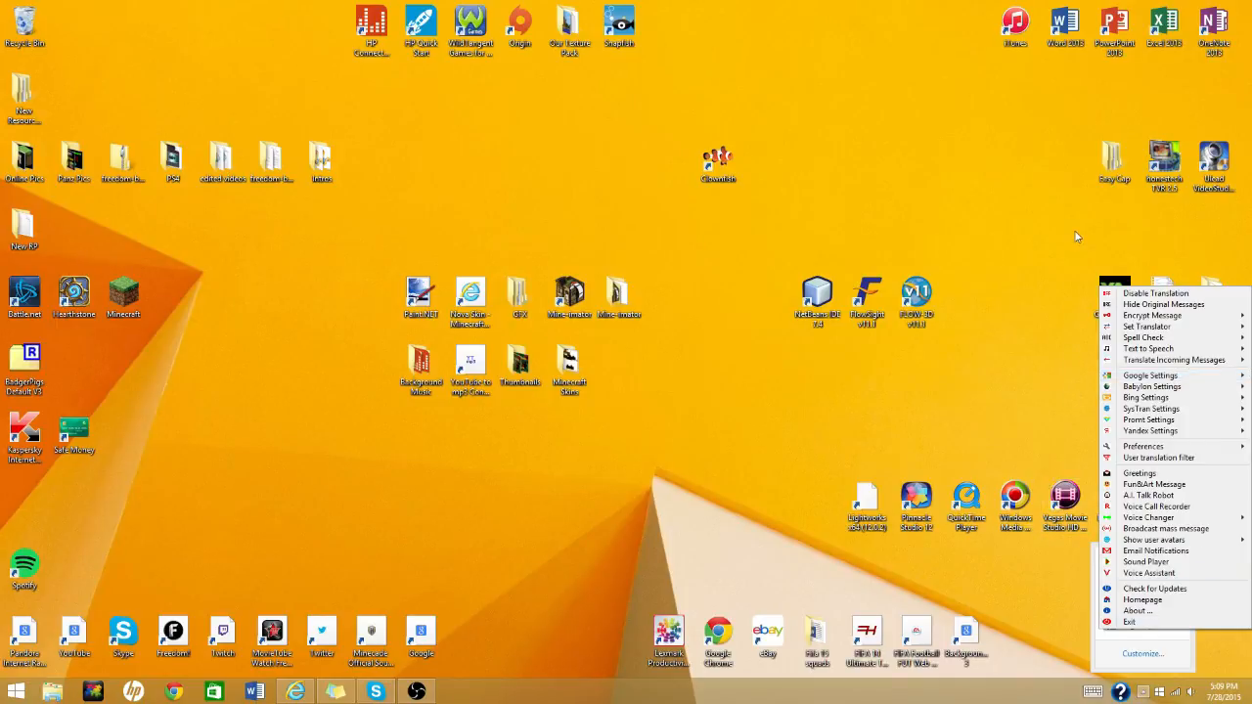
pyautogui.moveTo(1154, 517)
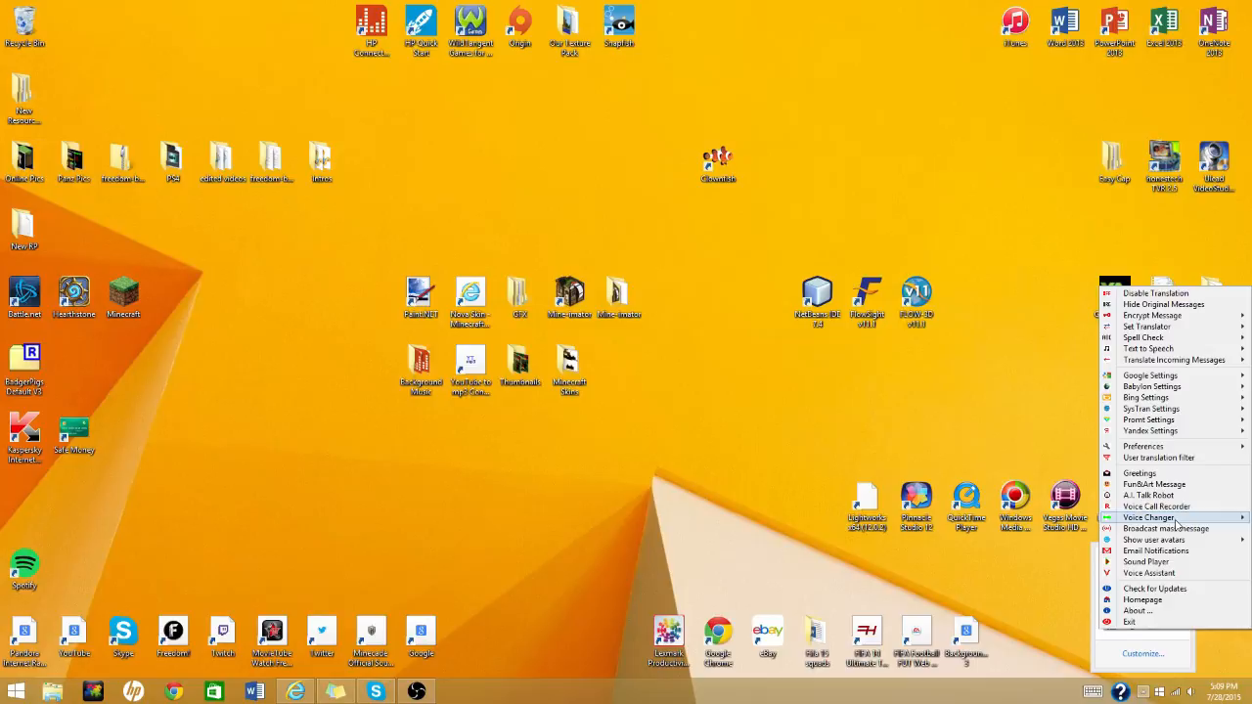
pyautogui.moveTo(1164, 528)
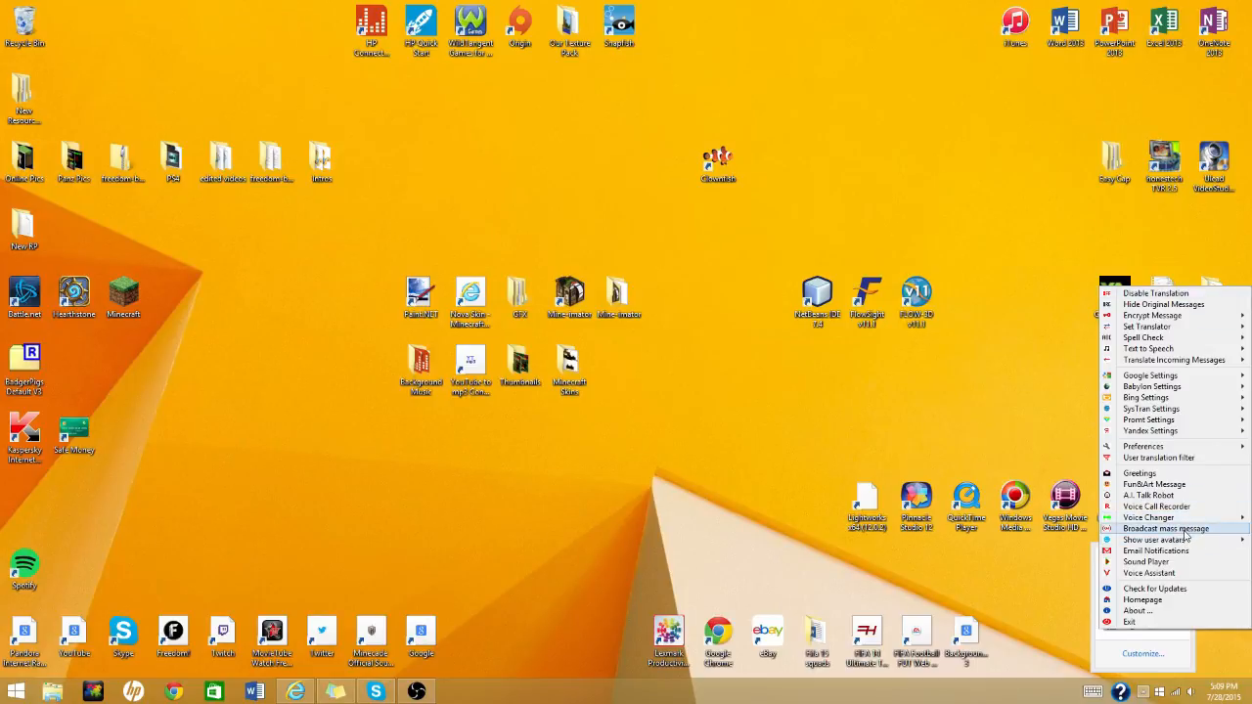
# Step: Compose a broadcast mass message 'Test' addressed to All my friends
pyautogui.click(1165, 528)
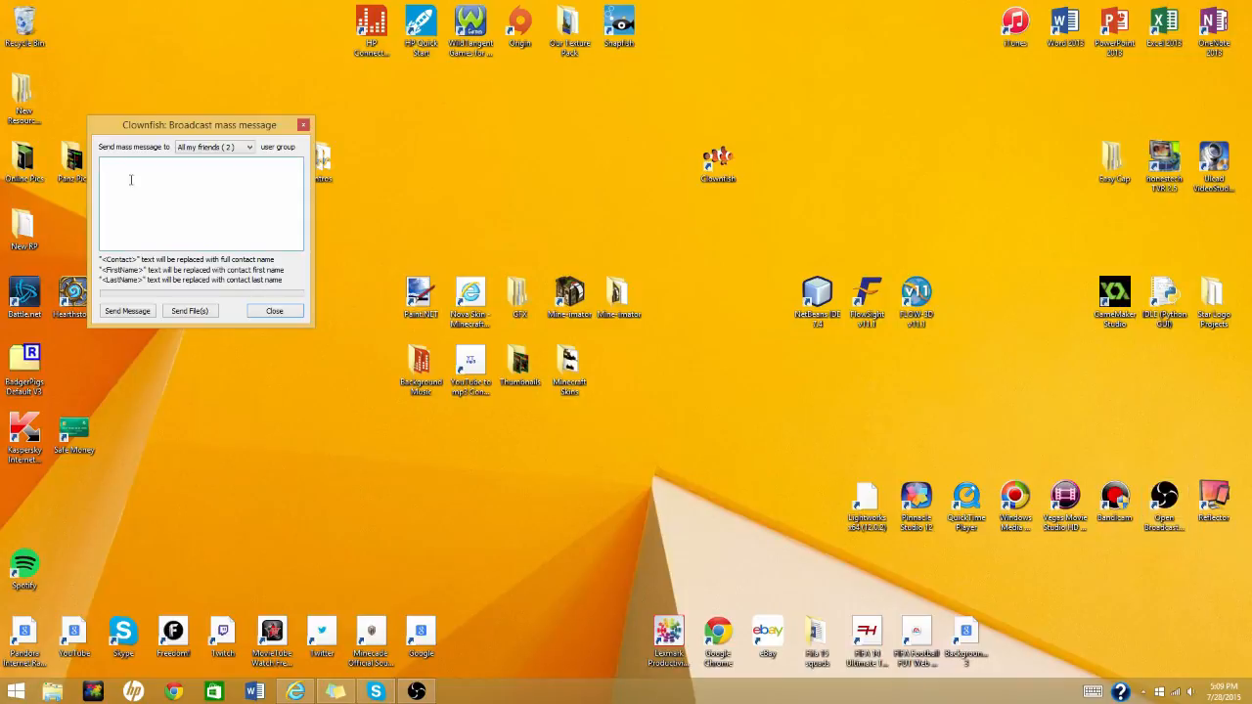
pyautogui.click(244, 110)
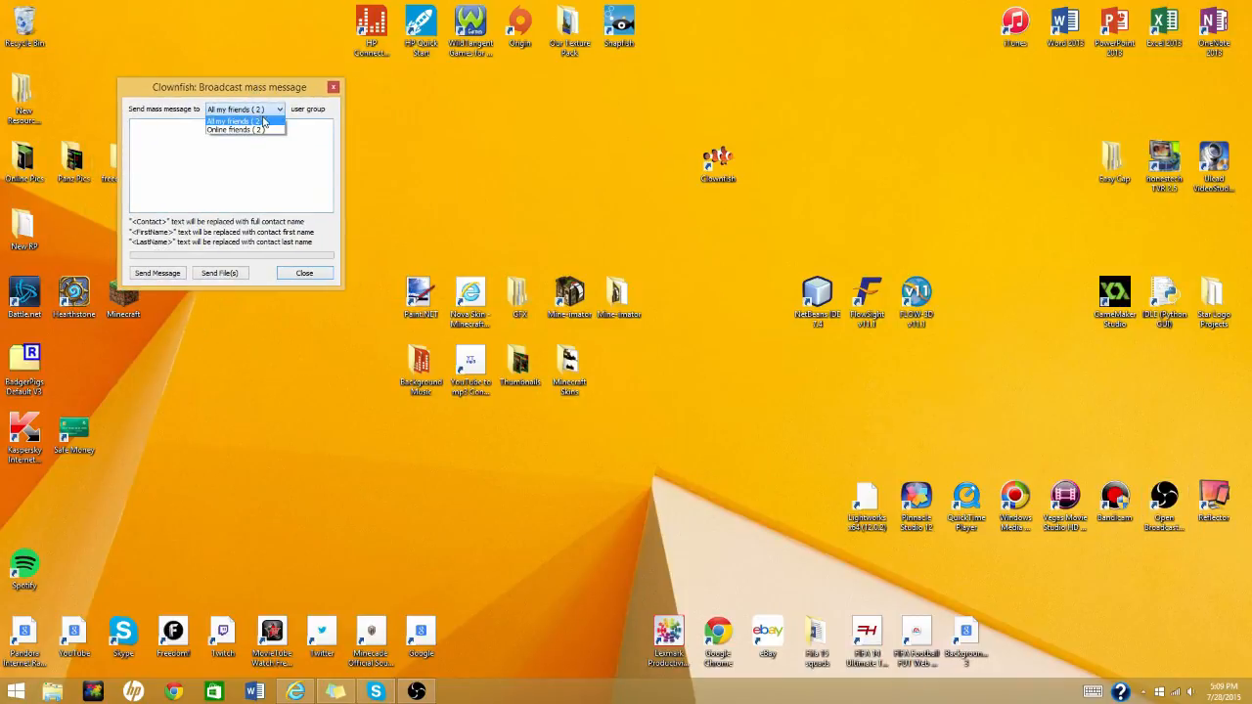
pyautogui.click(244, 121)
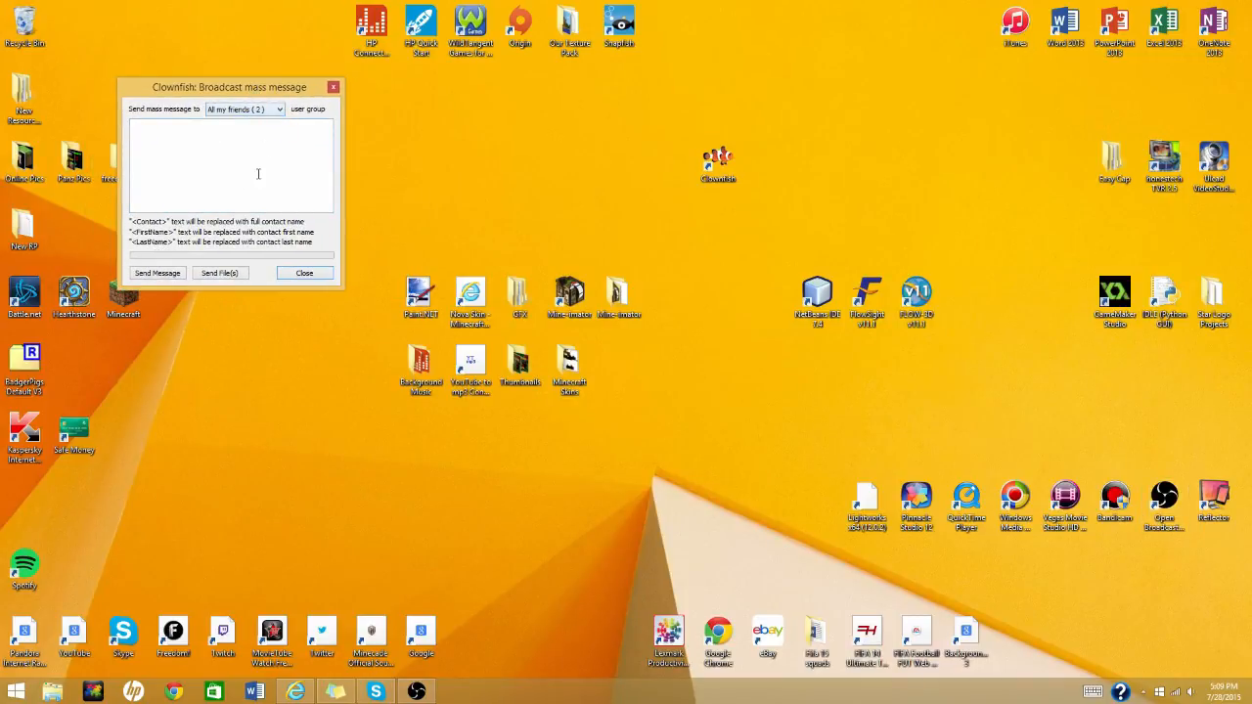
pyautogui.click(231, 133)
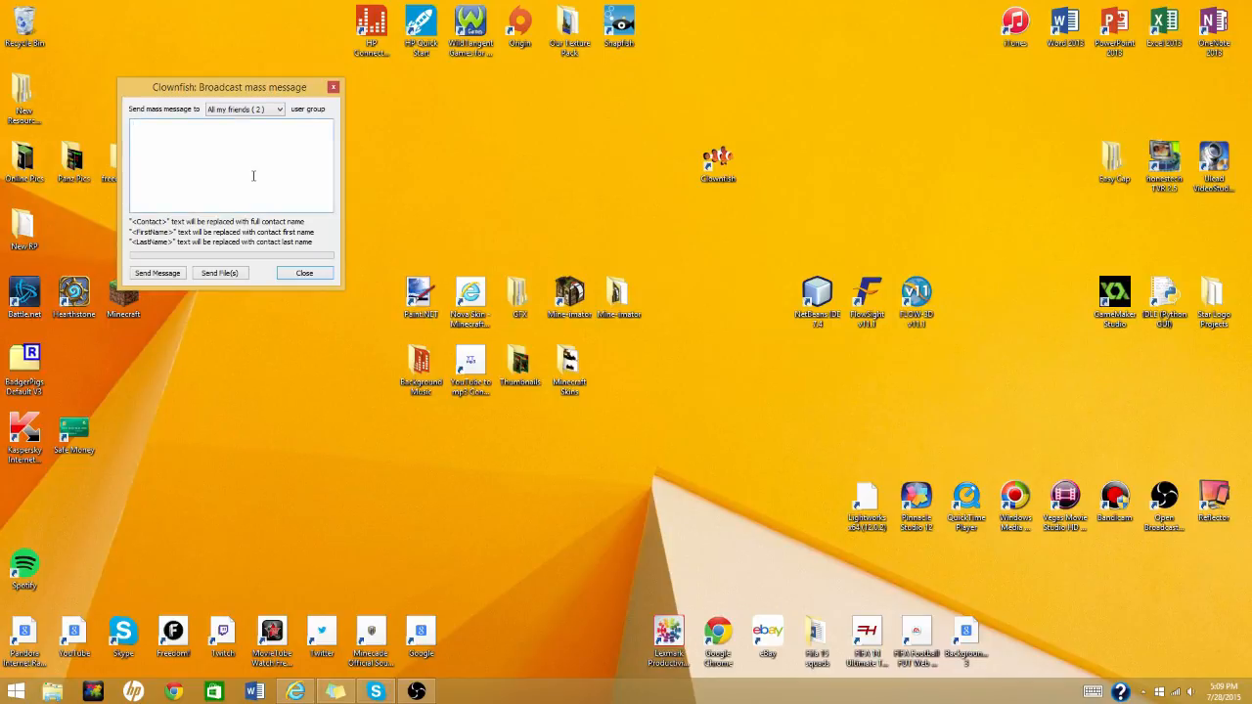
pyautogui.write('Test')
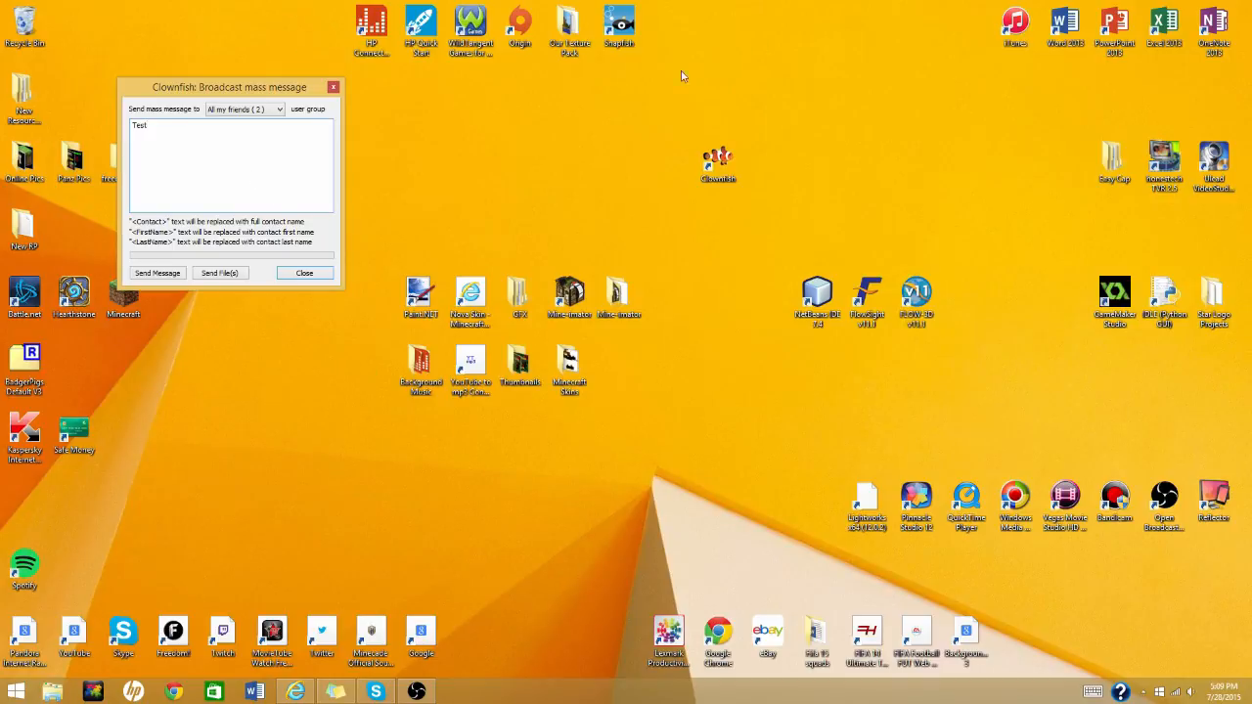
pyautogui.moveTo(231, 86); pyautogui.dragTo(269, 91)
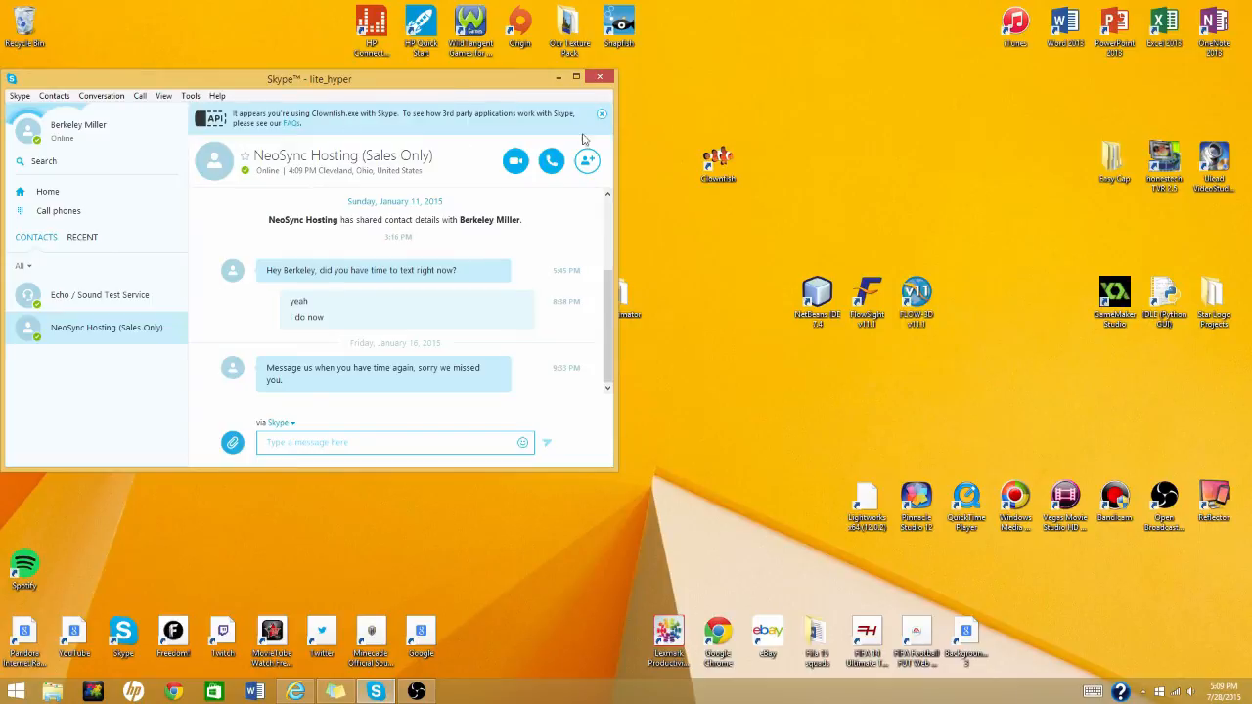
pyautogui.moveTo(238, 118)
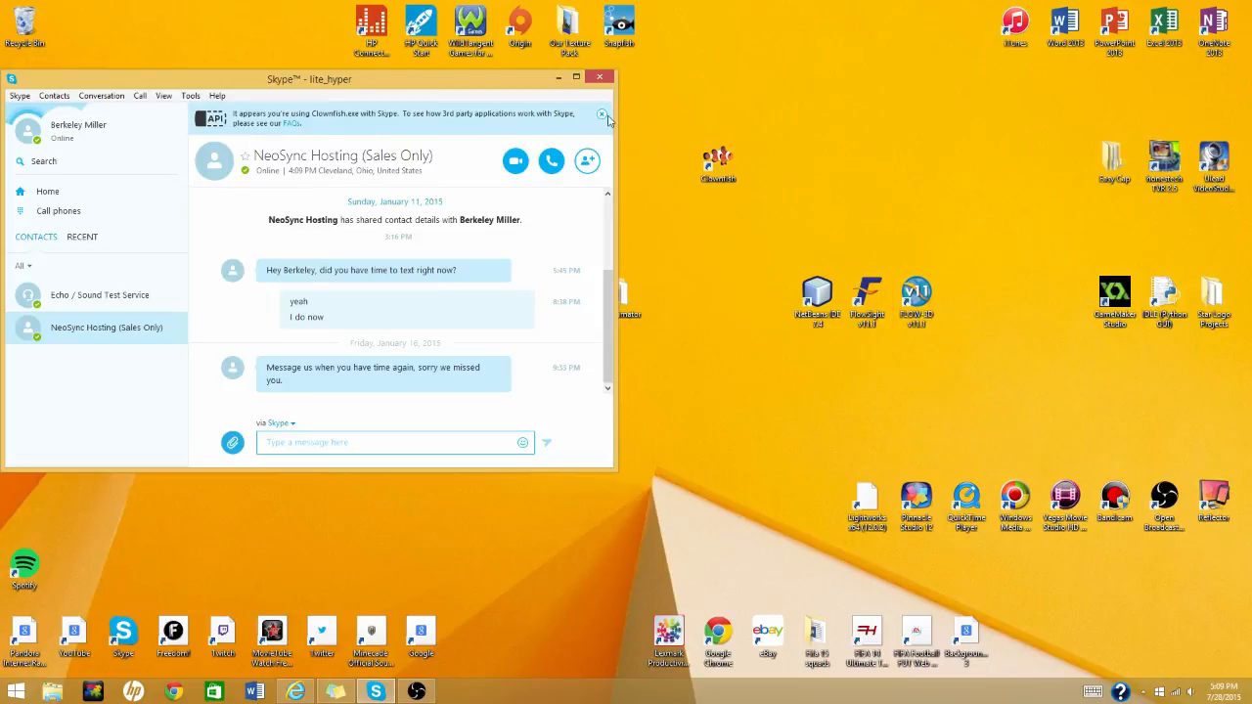
# Step: Dismiss the Clownfish notice above the NeoSync Hosting (Sales Only) chat
pyautogui.click(603, 114)
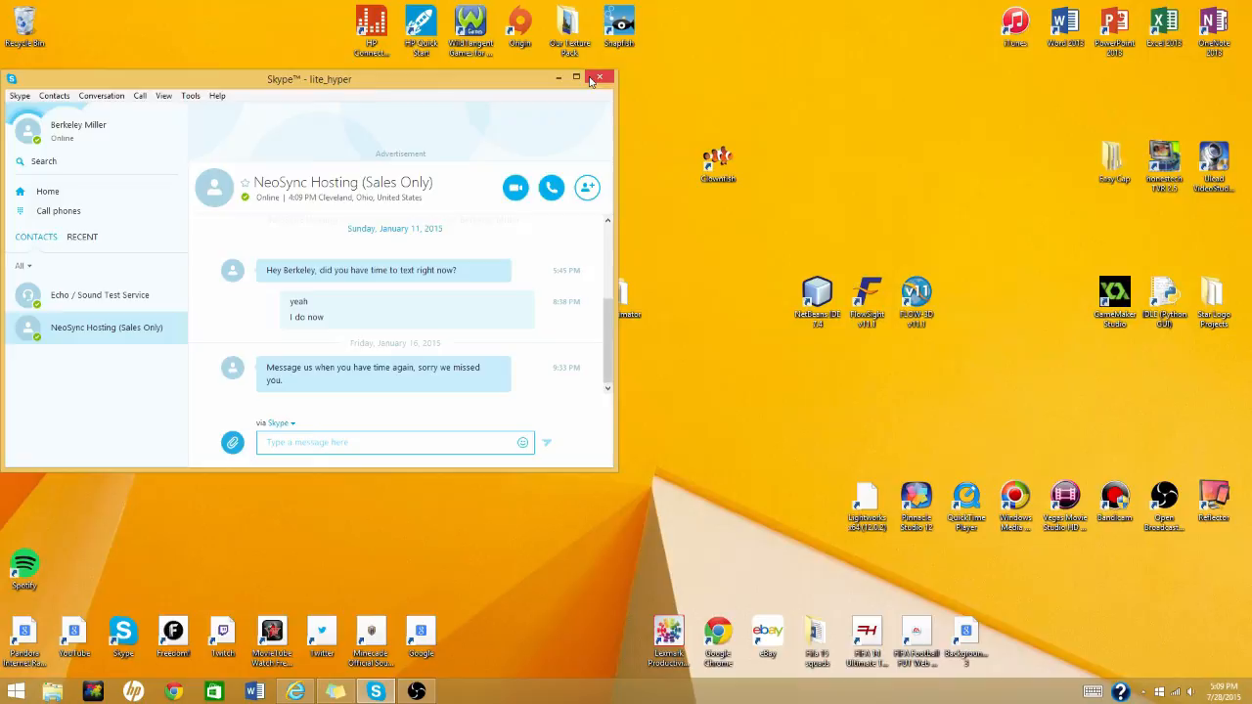
pyautogui.moveTo(243, 121)
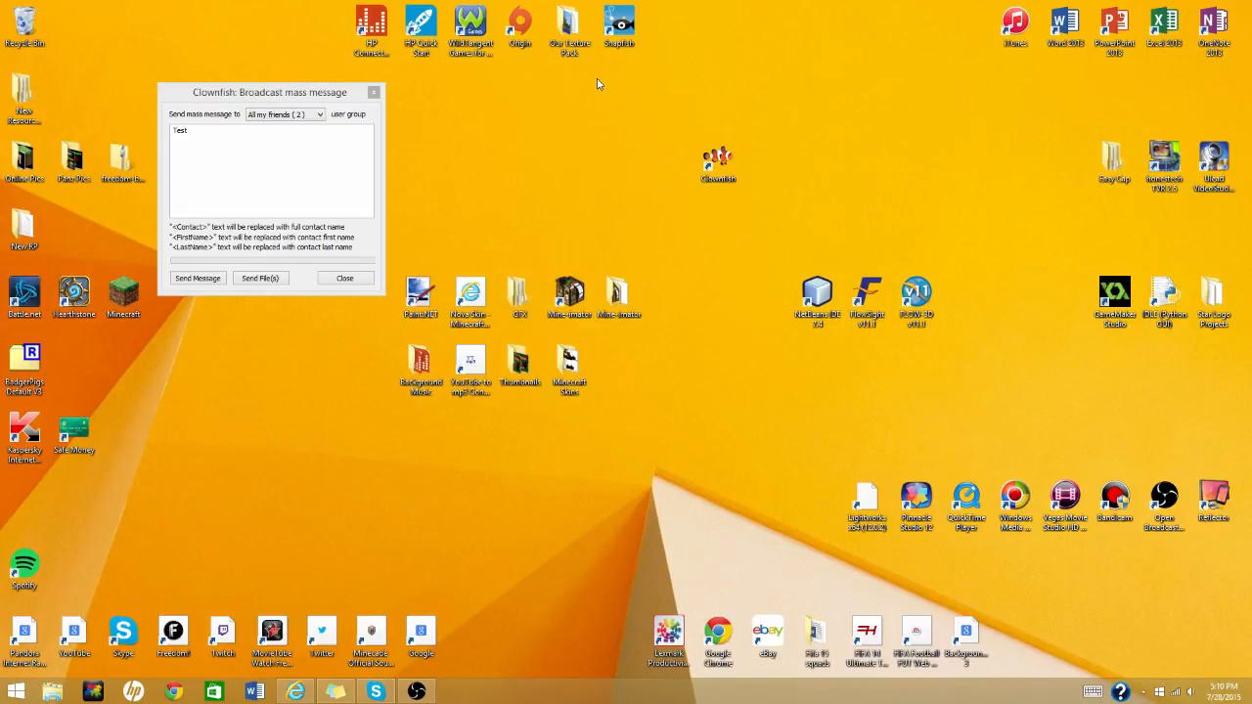
pyautogui.moveTo(195, 322)
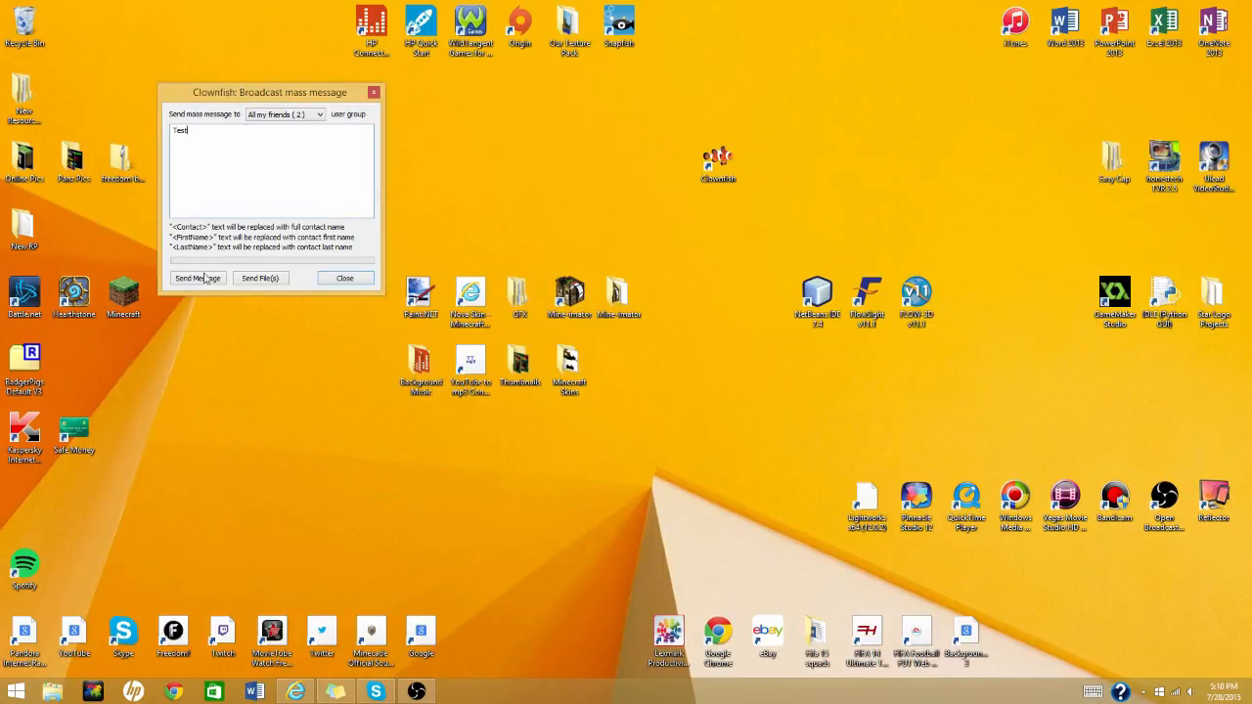
# Step: Send the 'Test' broadcast to all friends
pyautogui.click(344, 278)
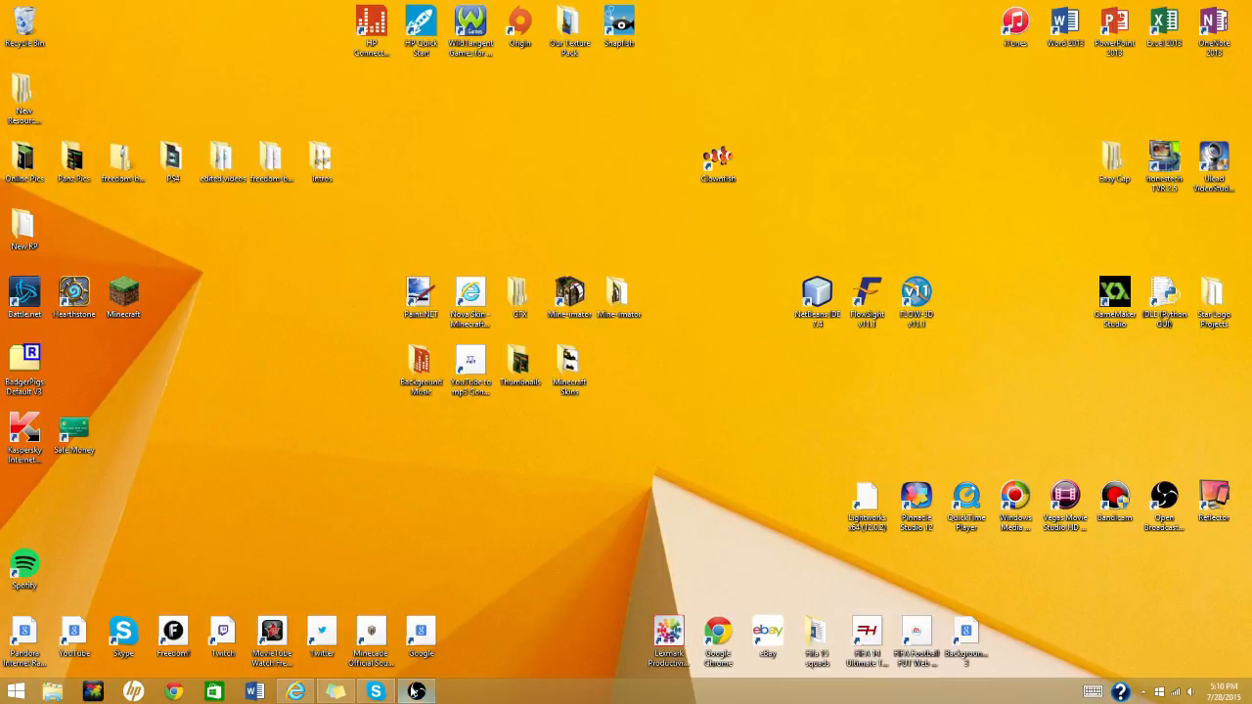
# Step: Verify 'Test' appears in the NeoSync Hosting and Echo / Sound Test Service chats, then close Skype
pyautogui.click(376, 693)
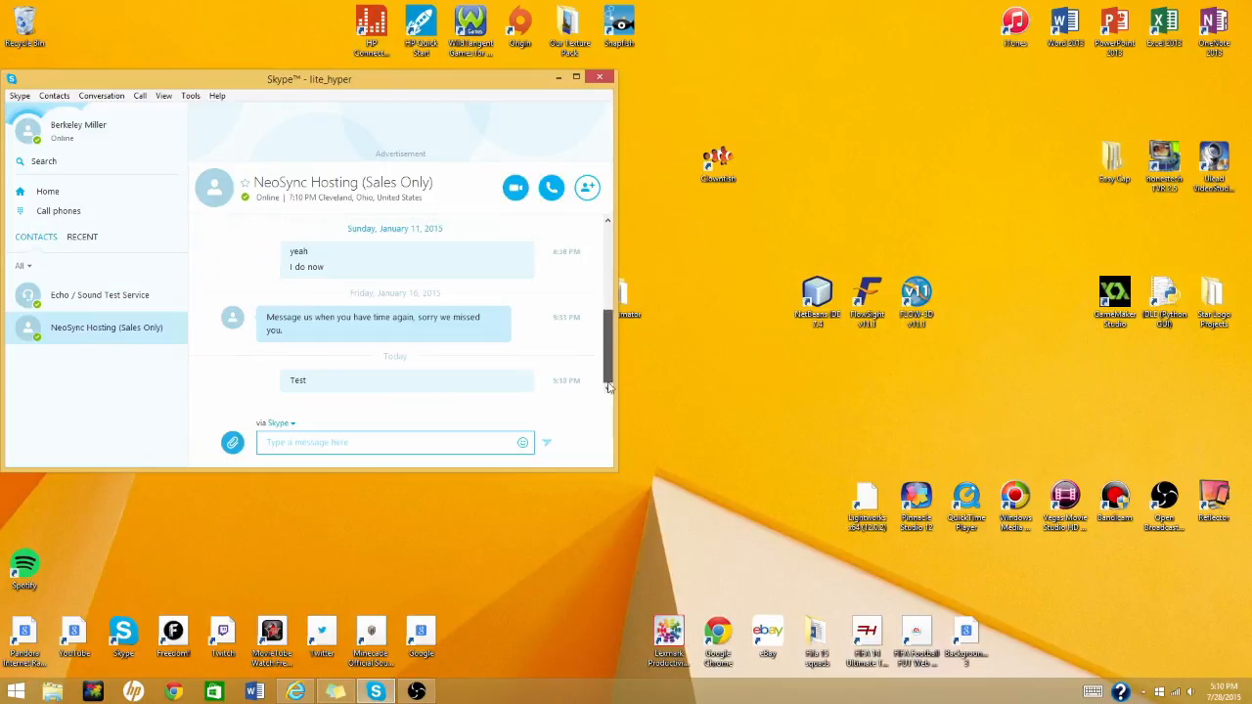
pyautogui.click(98, 293)
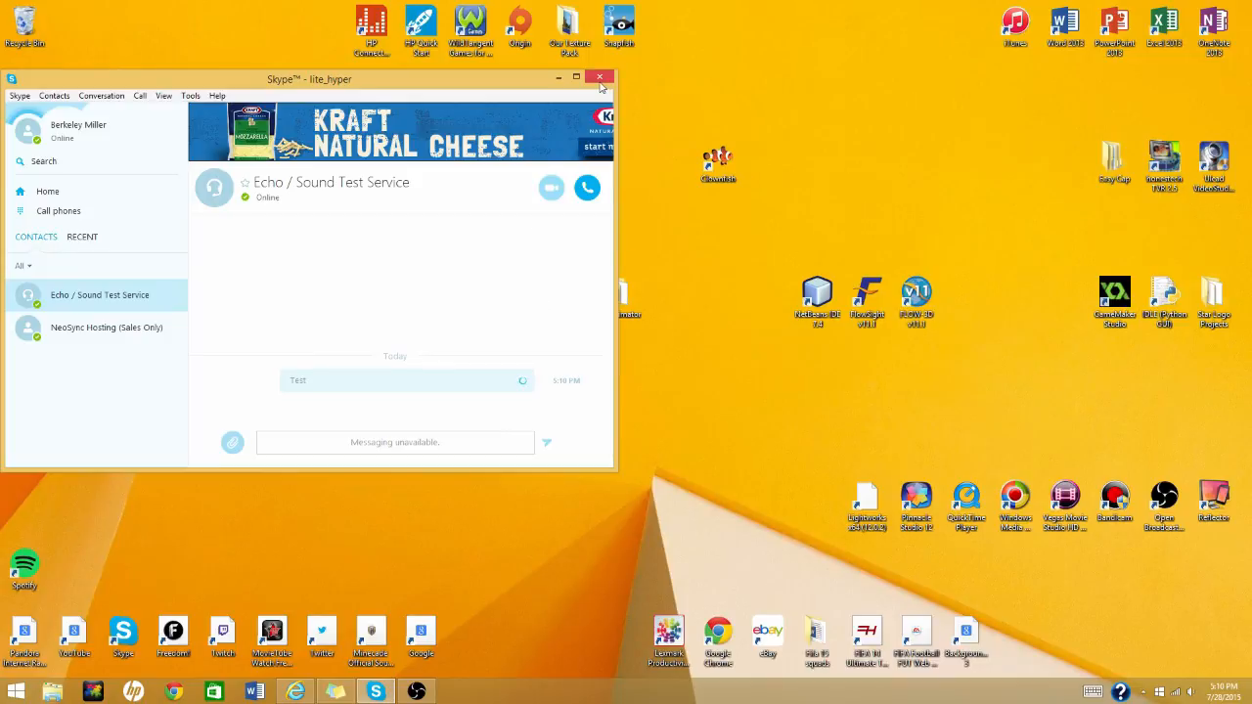
pyautogui.click(598, 78)
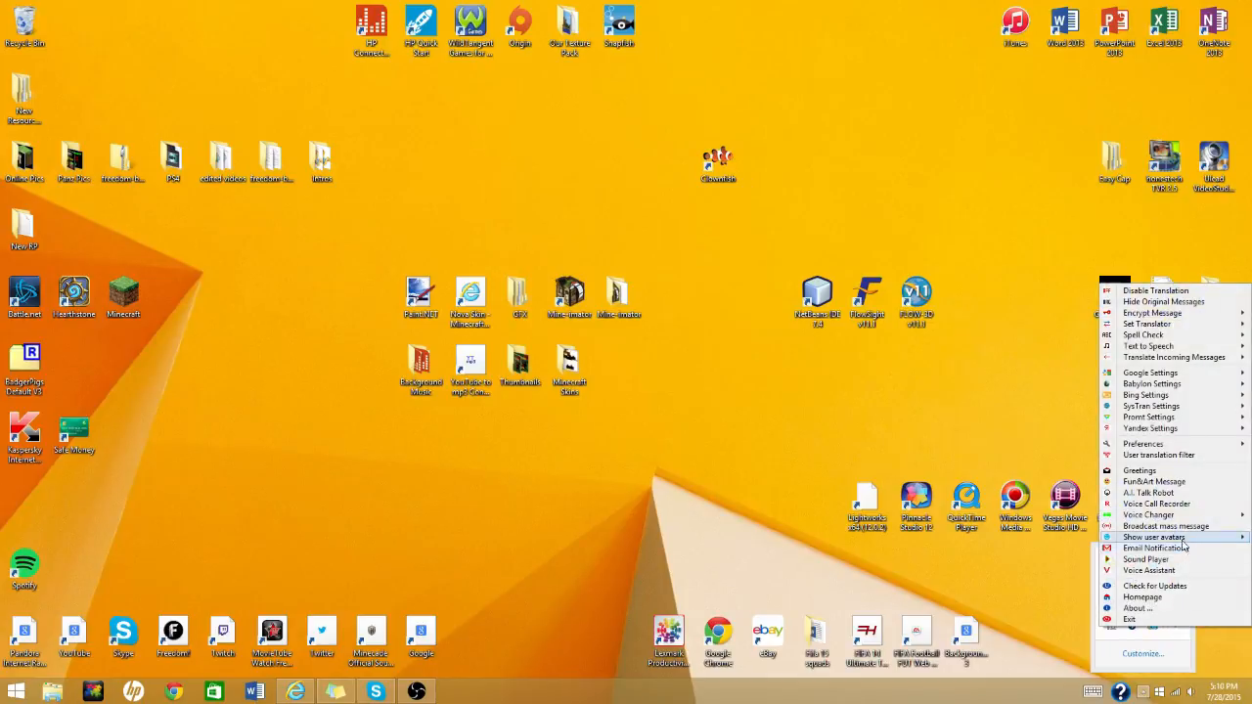
pyautogui.moveTo(1174, 444)
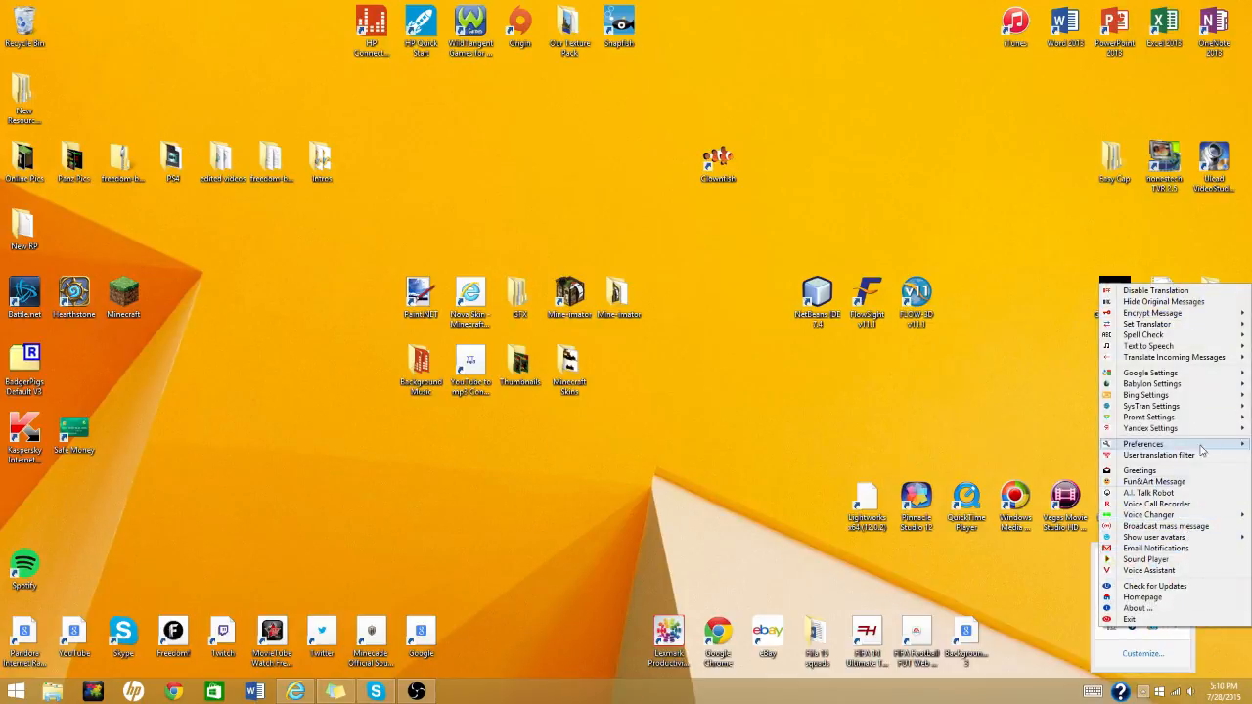
pyautogui.moveTo(1174, 548)
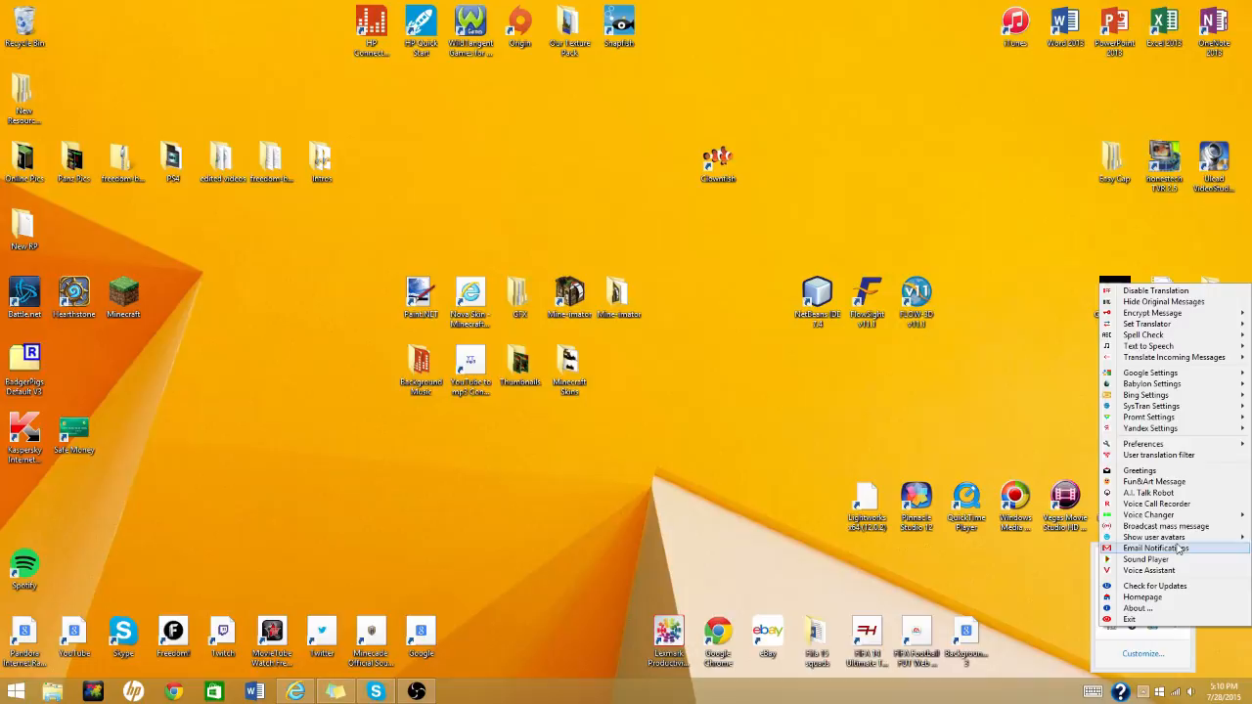
pyautogui.moveTo(1166, 526)
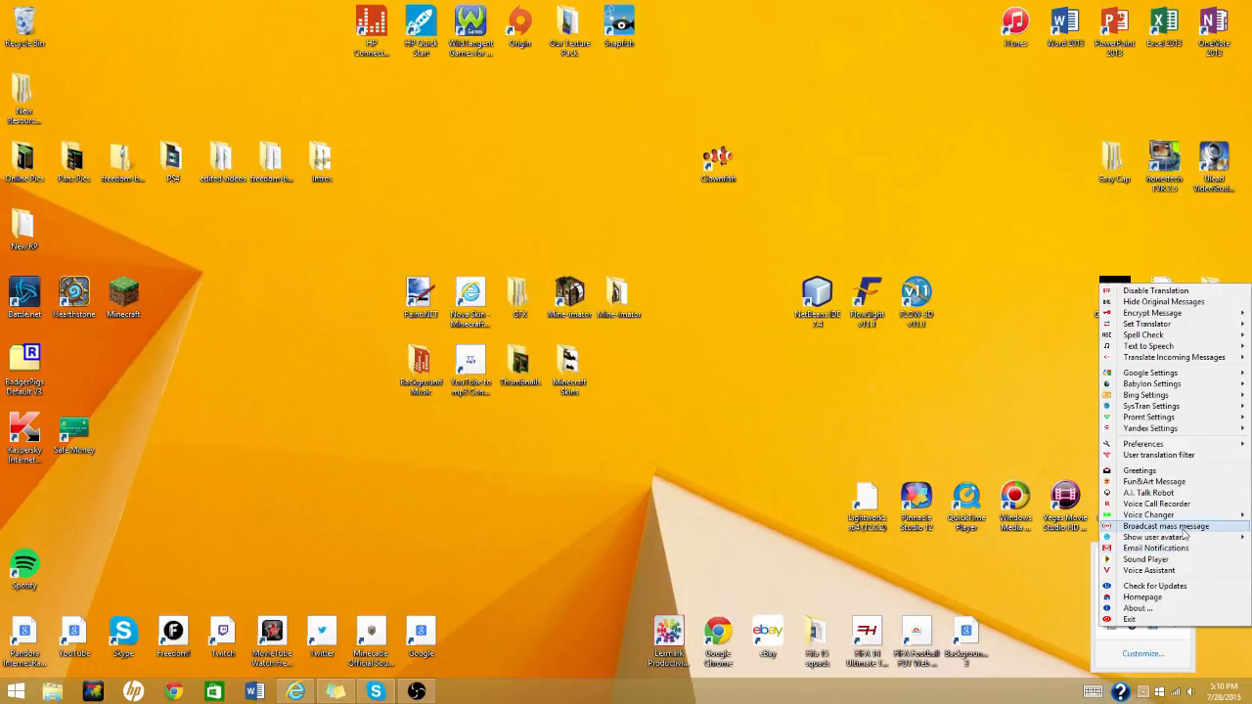
pyautogui.click(1165, 526)
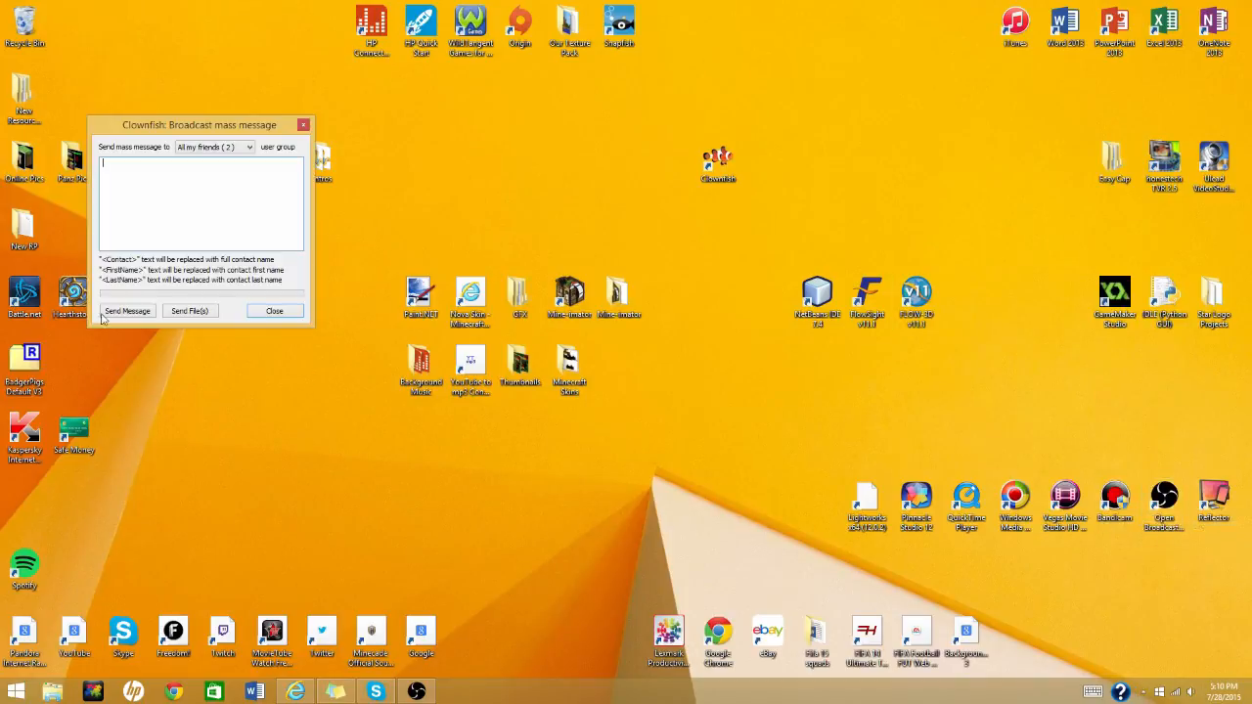
pyautogui.click(274, 311)
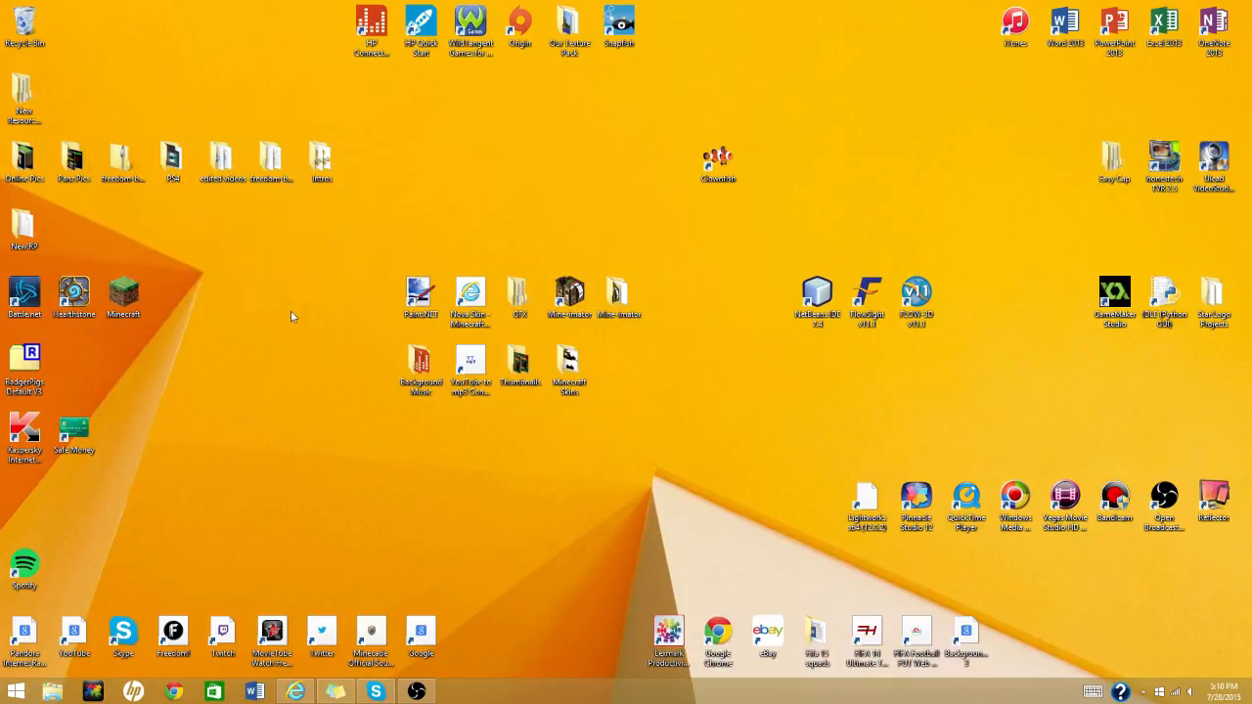
pyautogui.moveTo(321, 356)
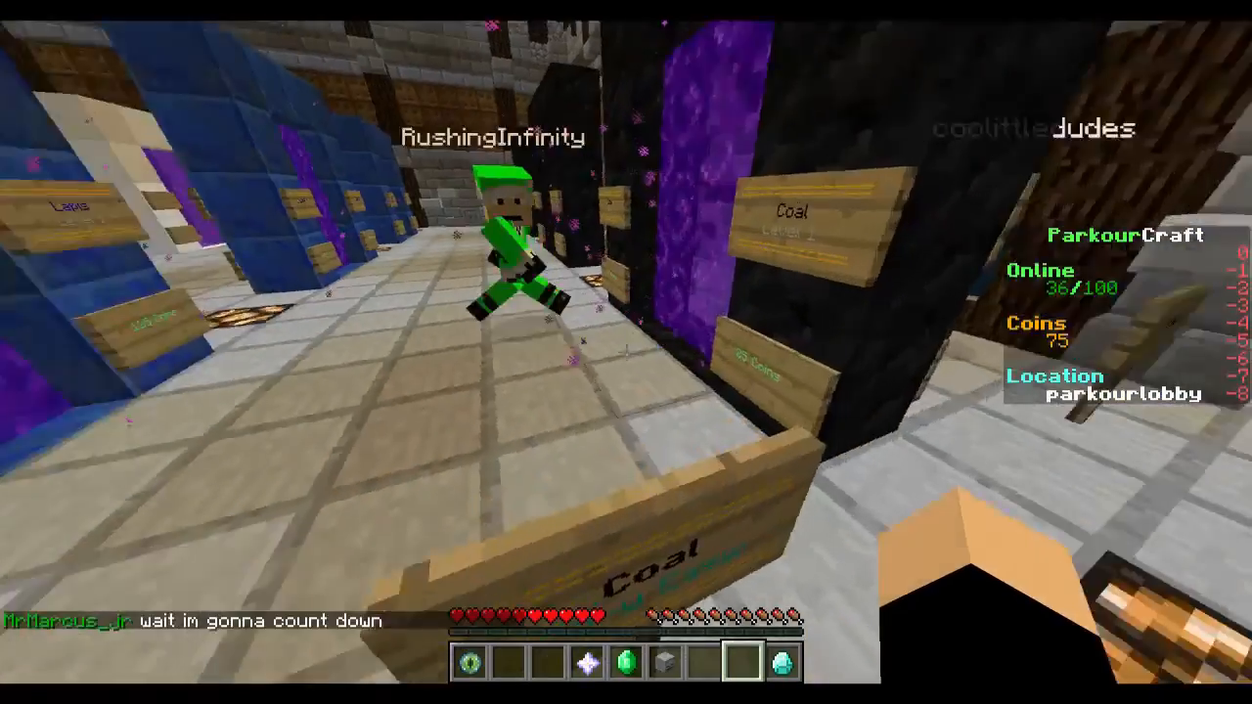
pyautogui.moveTo(626, 352)
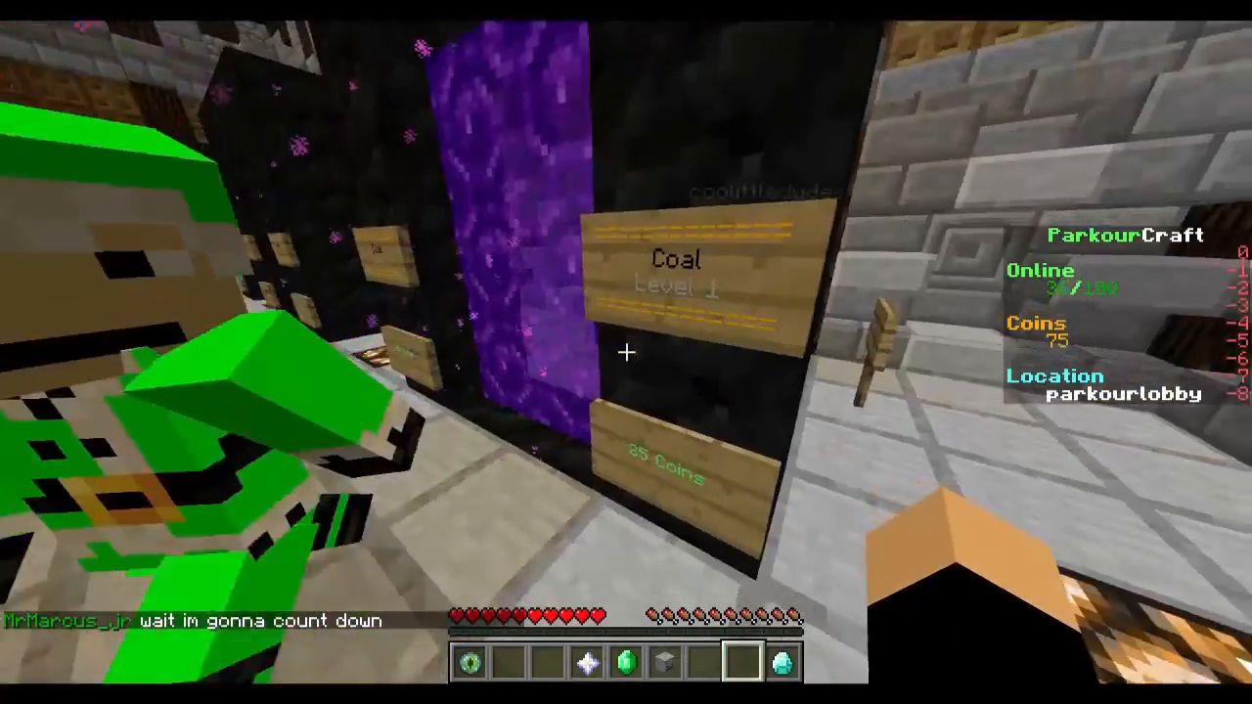